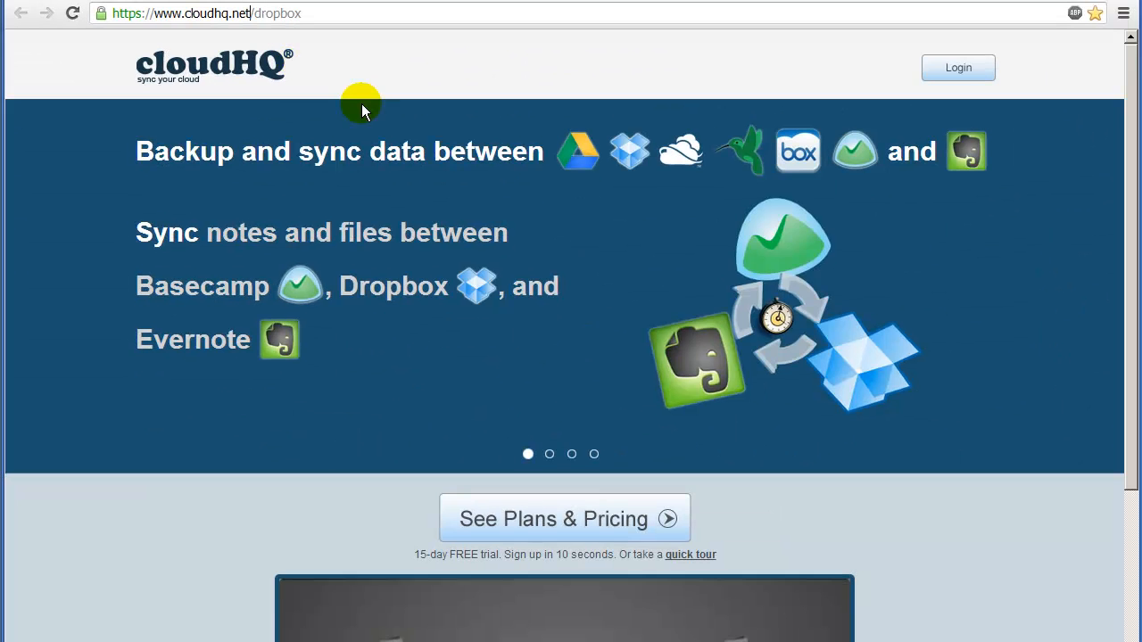
View plans and pricing, then start the premium plan's 15-day free trial to reach the sync setup
click(564, 517)
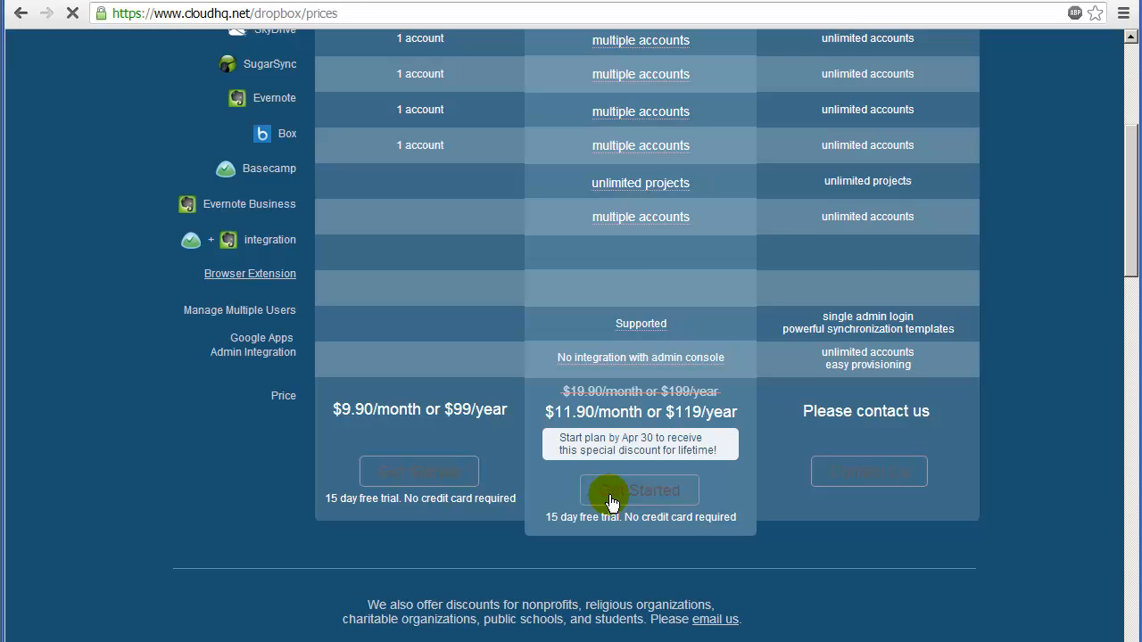
click(639, 489)
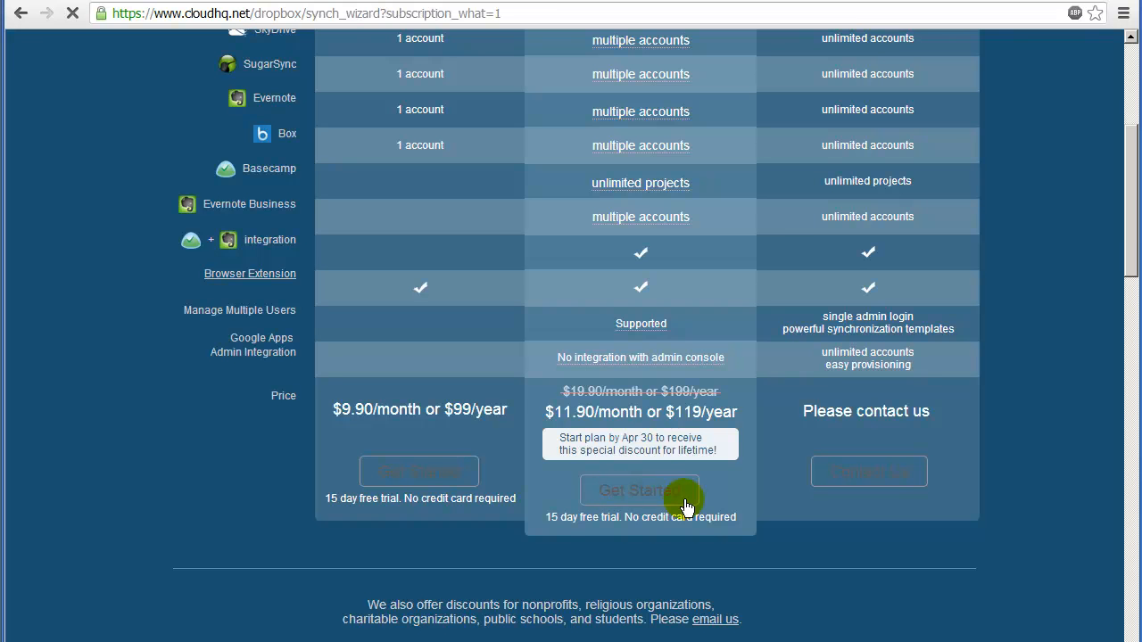
click(639, 489)
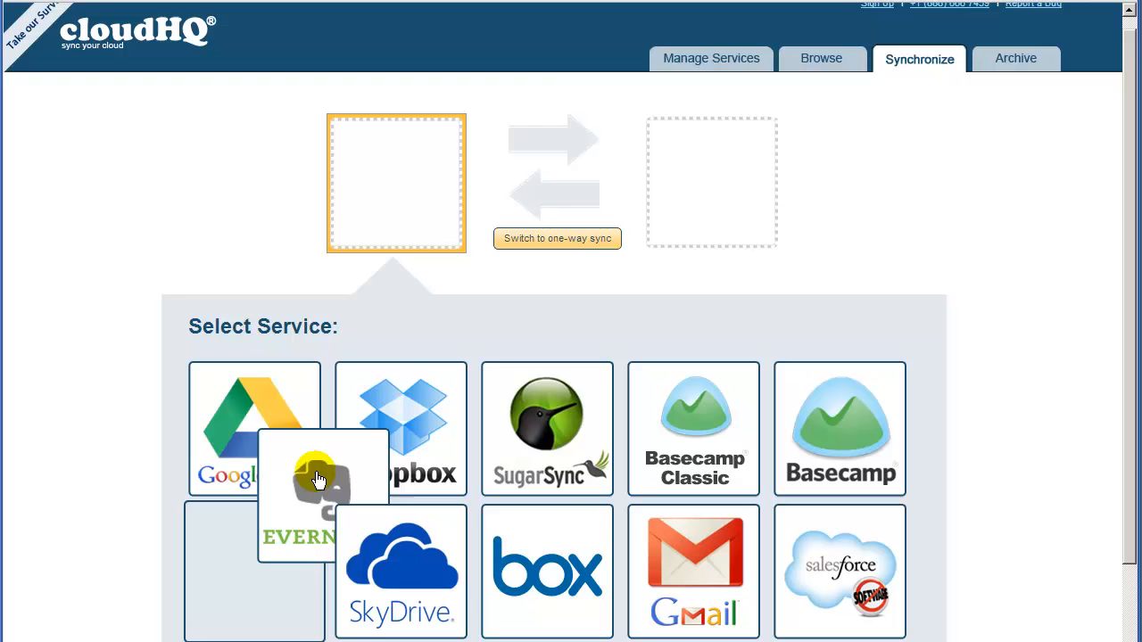
Place Evernote in the first sync slot and create the cloudHQ account via Google sign-up
click(320, 480)
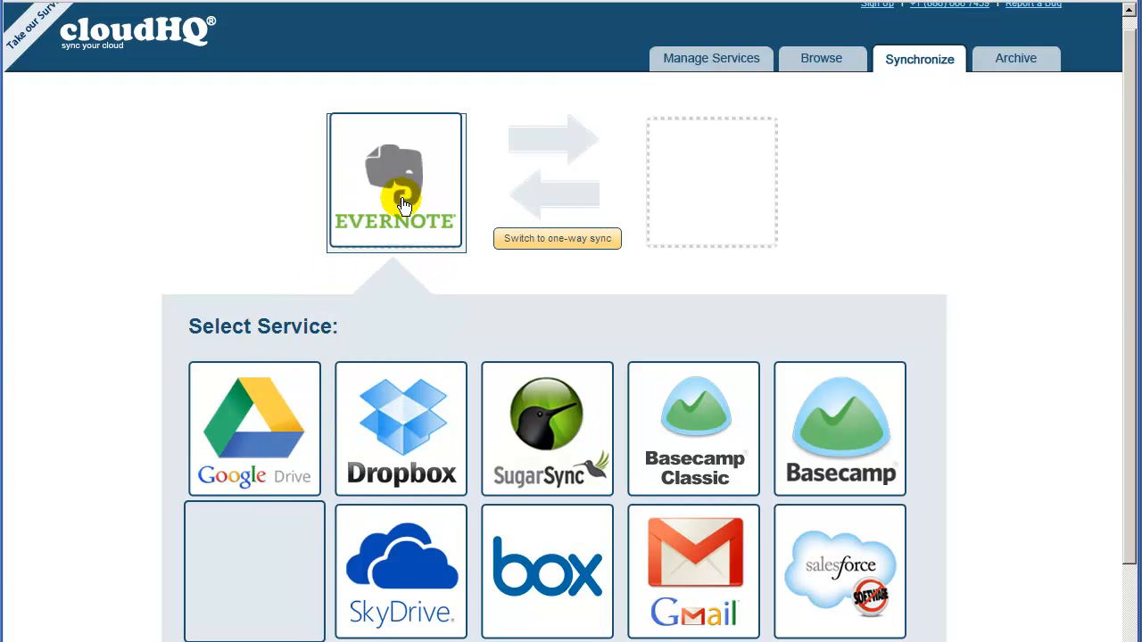
click(396, 200)
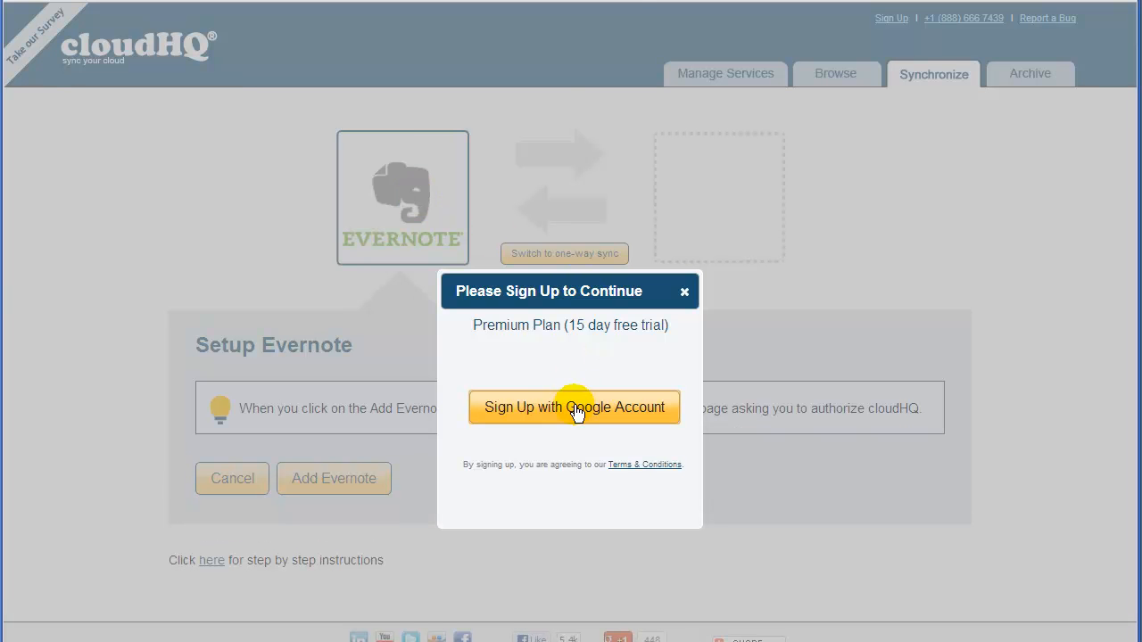
click(575, 407)
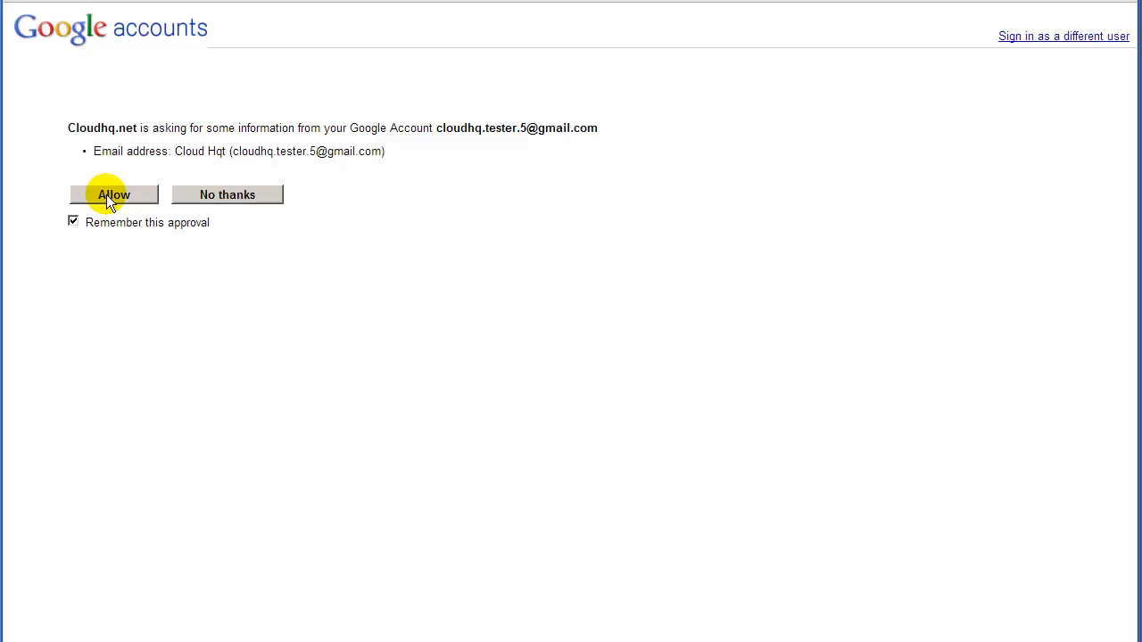
click(114, 194)
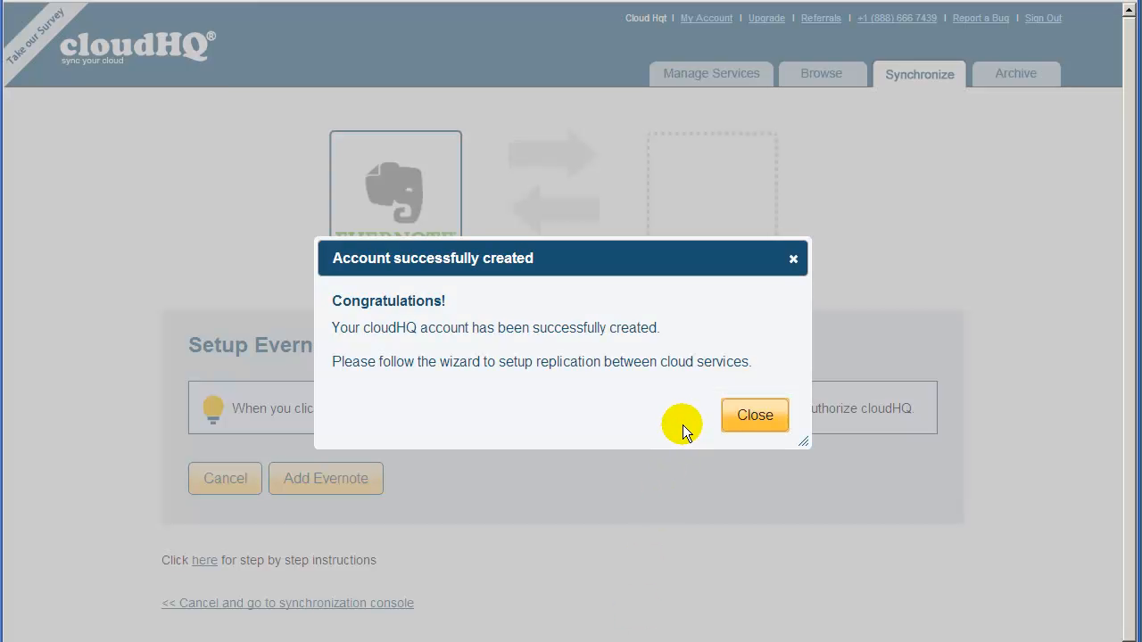
click(754, 414)
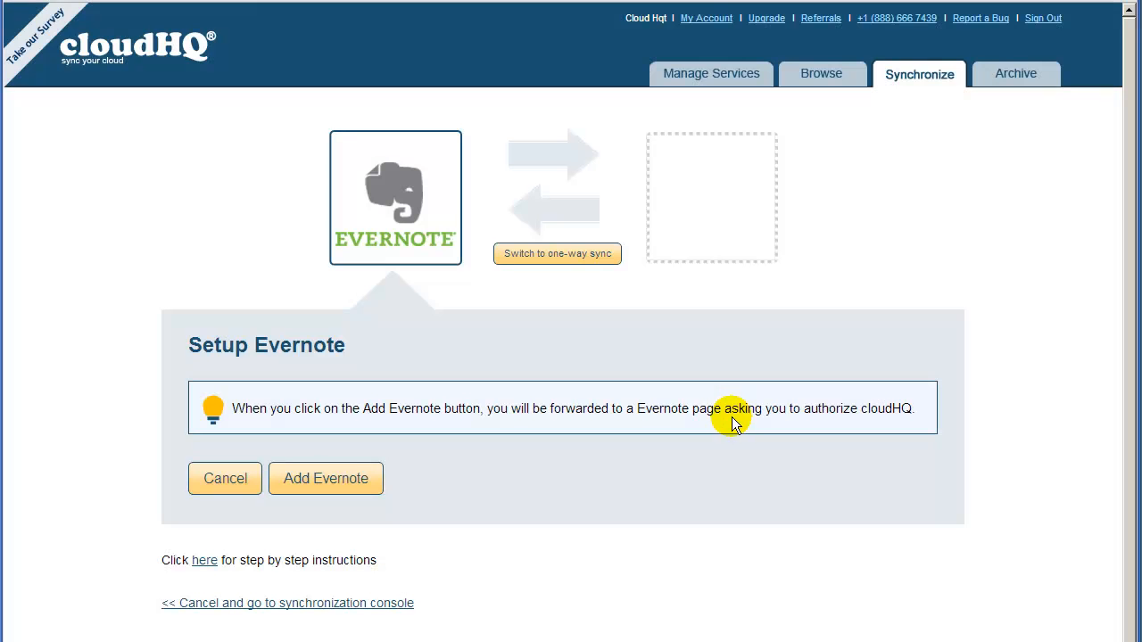
mouse_move(454, 428)
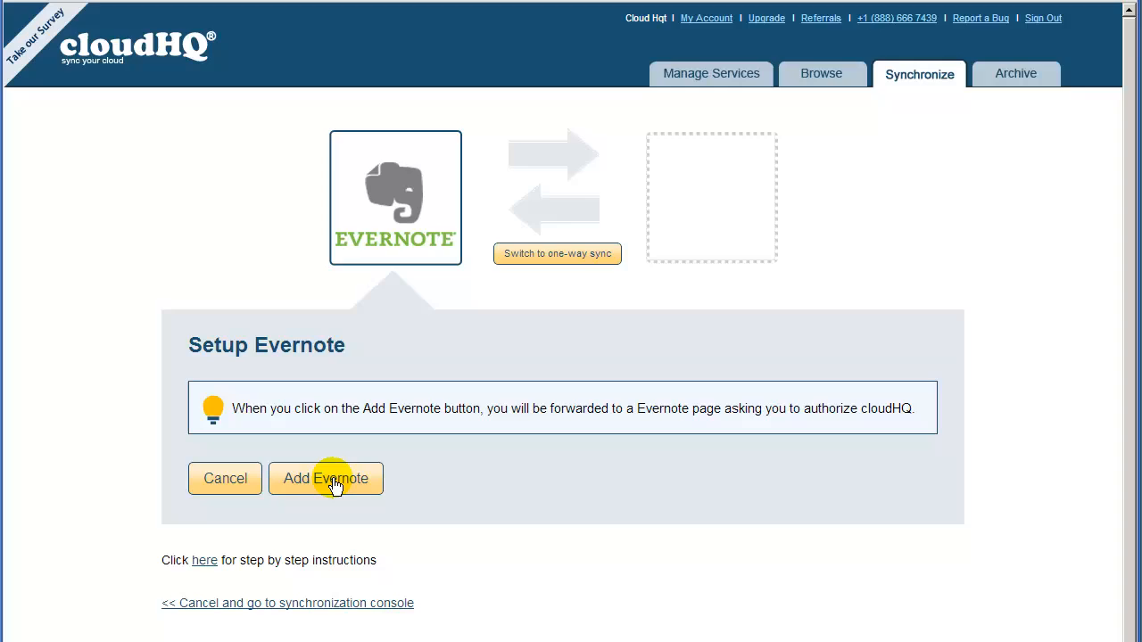
Authorize cloudHQ with Evernote and select Stacks and notebooks as the Evernote source
click(325, 479)
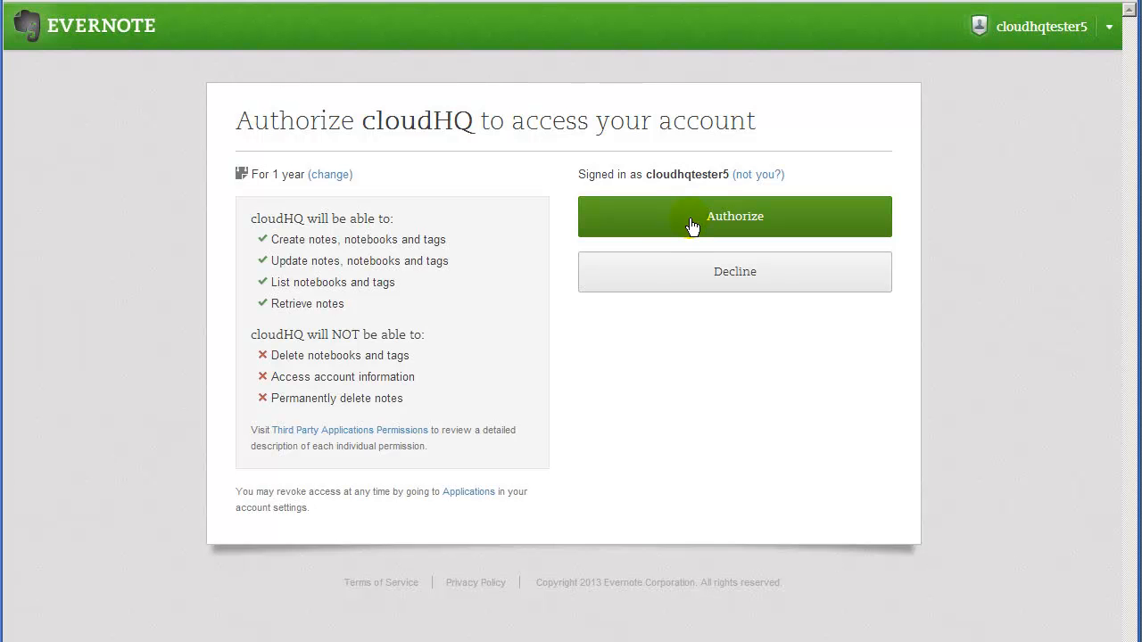
click(735, 216)
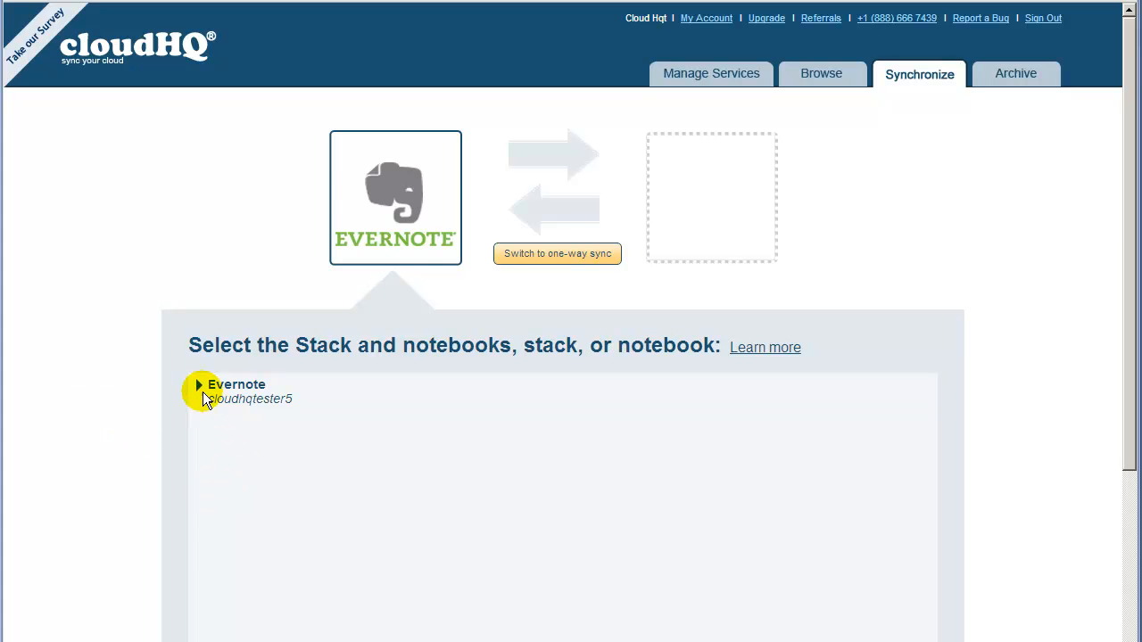
click(196, 385)
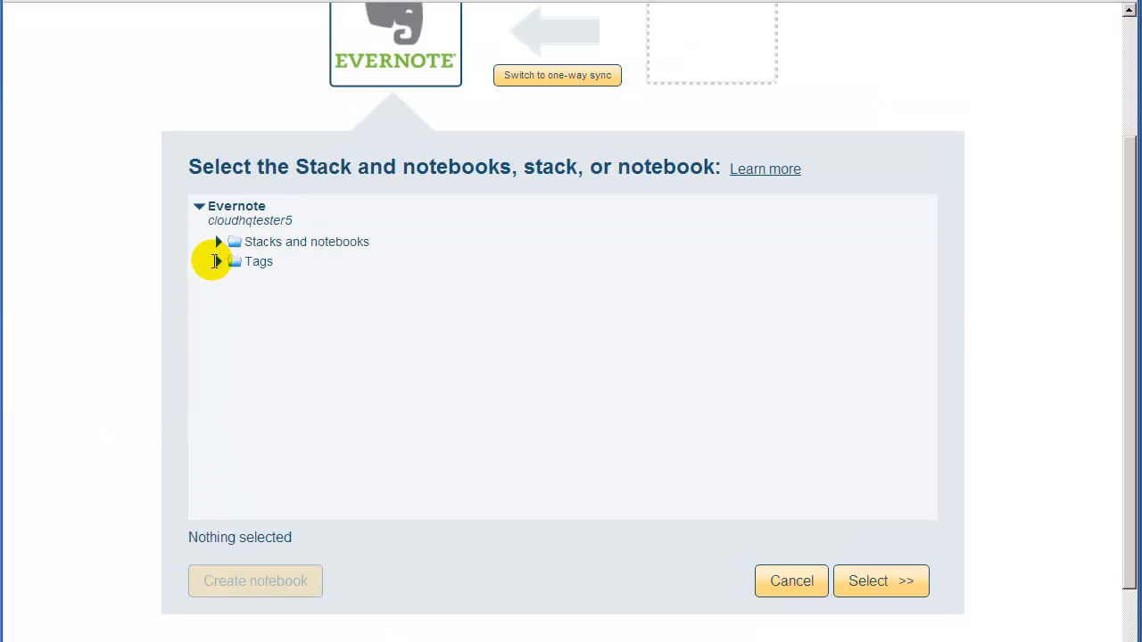
click(217, 241)
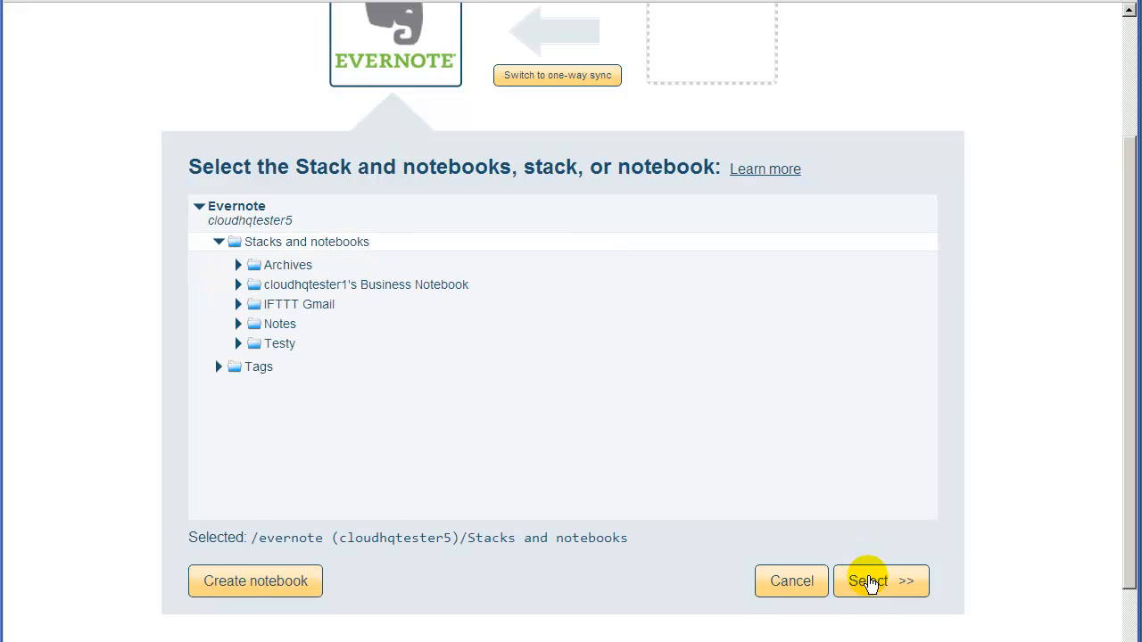
click(870, 582)
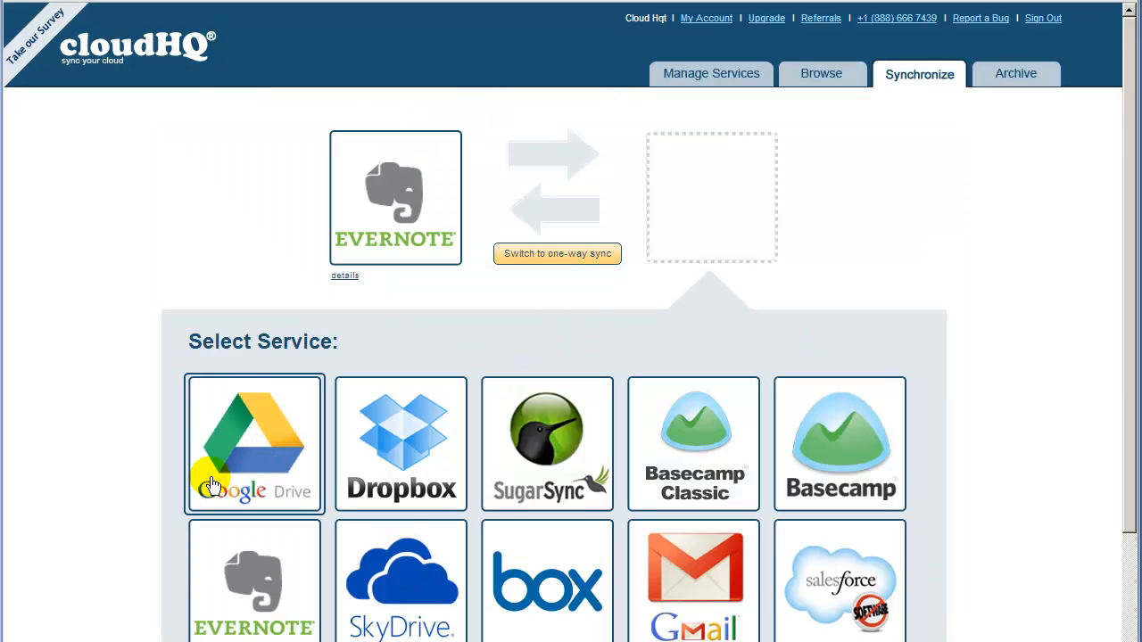
Place Google Drive (personal use) in the second slot and grant cloudHQ access to it
click(254, 446)
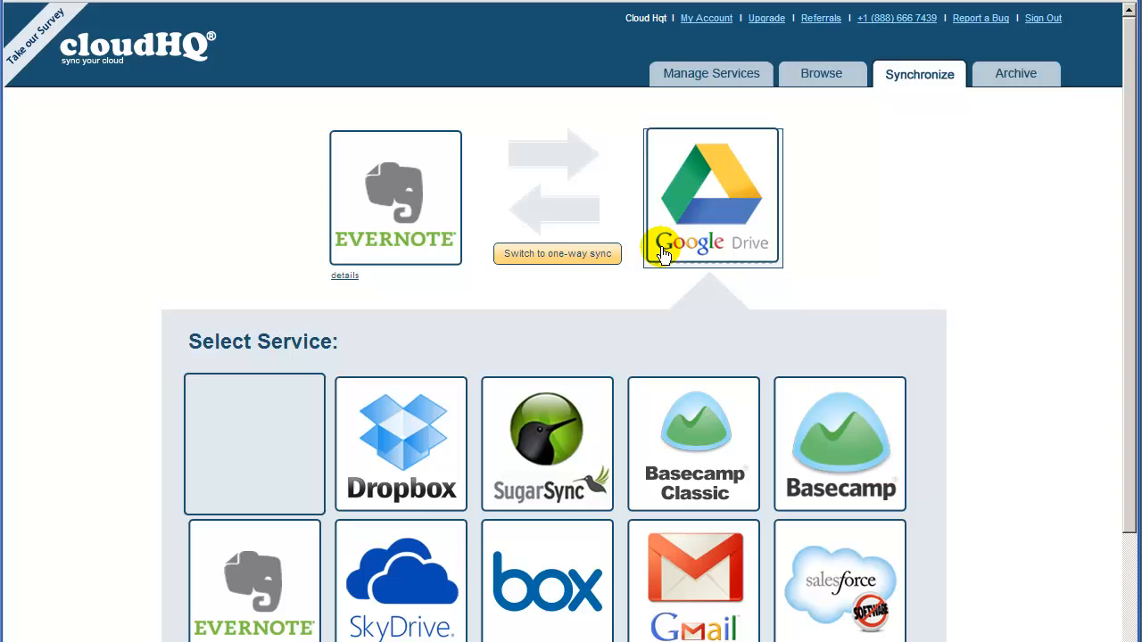
click(710, 196)
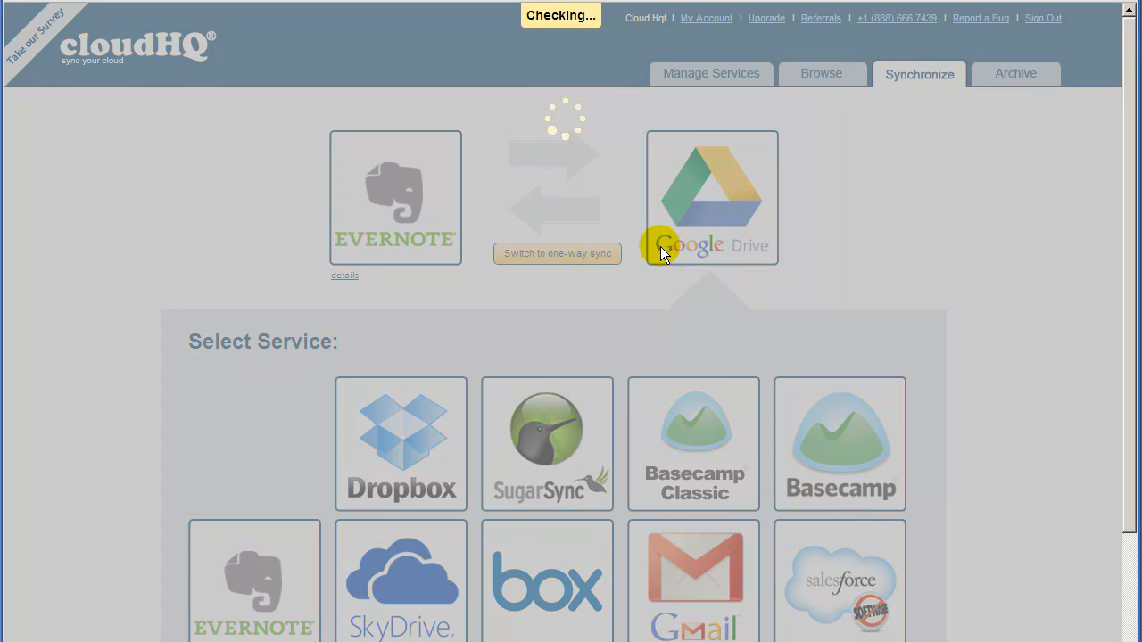
click(711, 197)
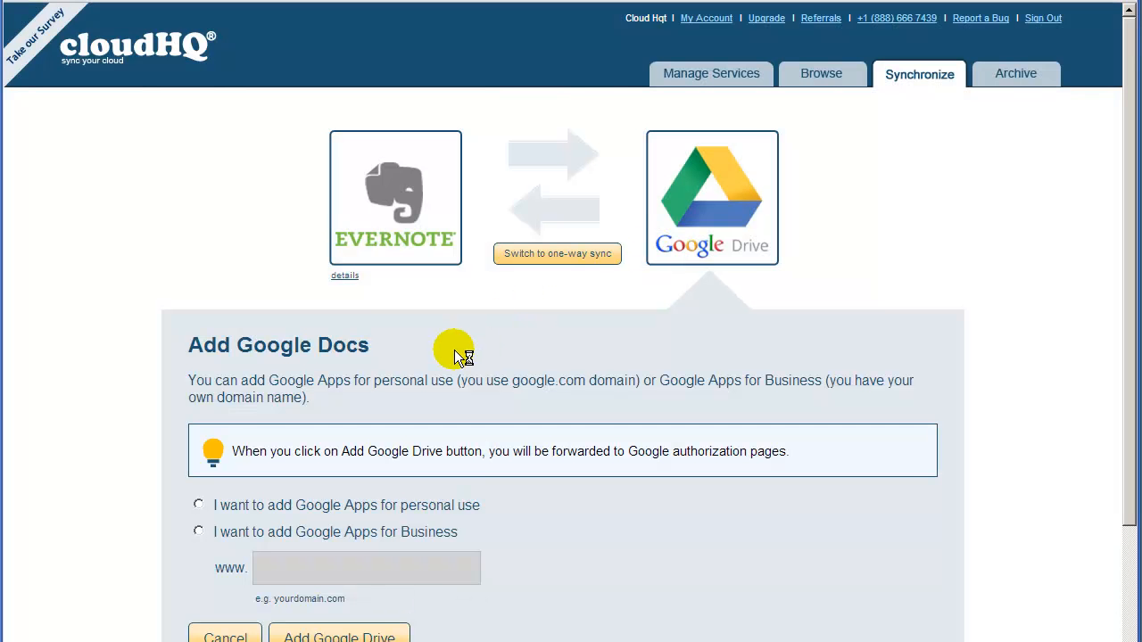
click(335, 635)
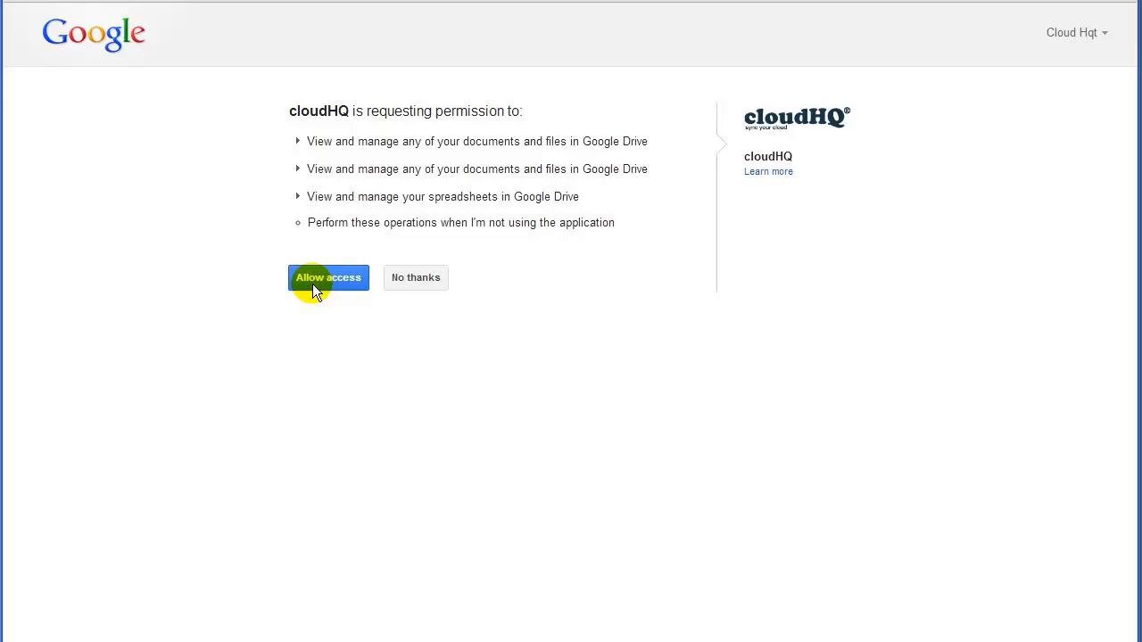
click(329, 279)
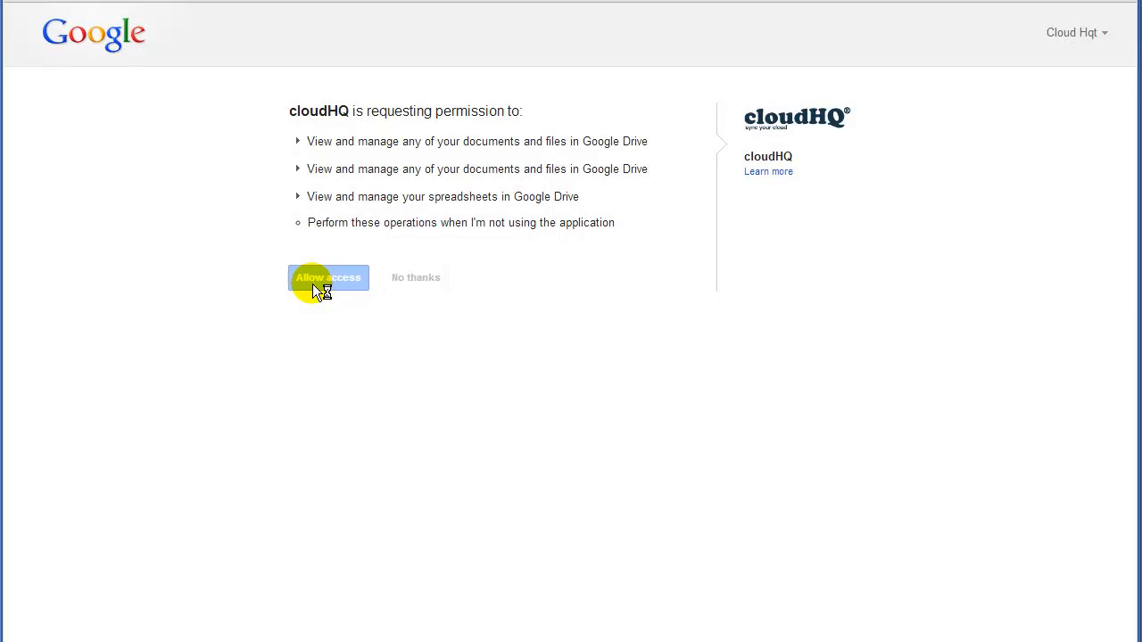
click(328, 278)
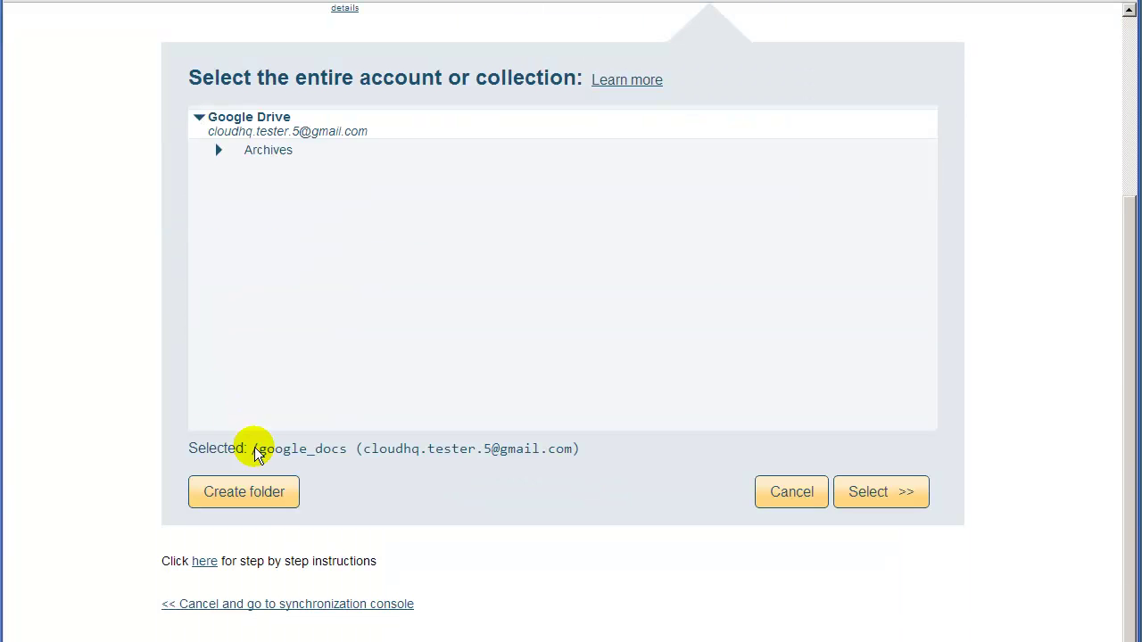
Create the Drive folder 'Evernote sync with Google Drive' and select it as the destination
click(243, 493)
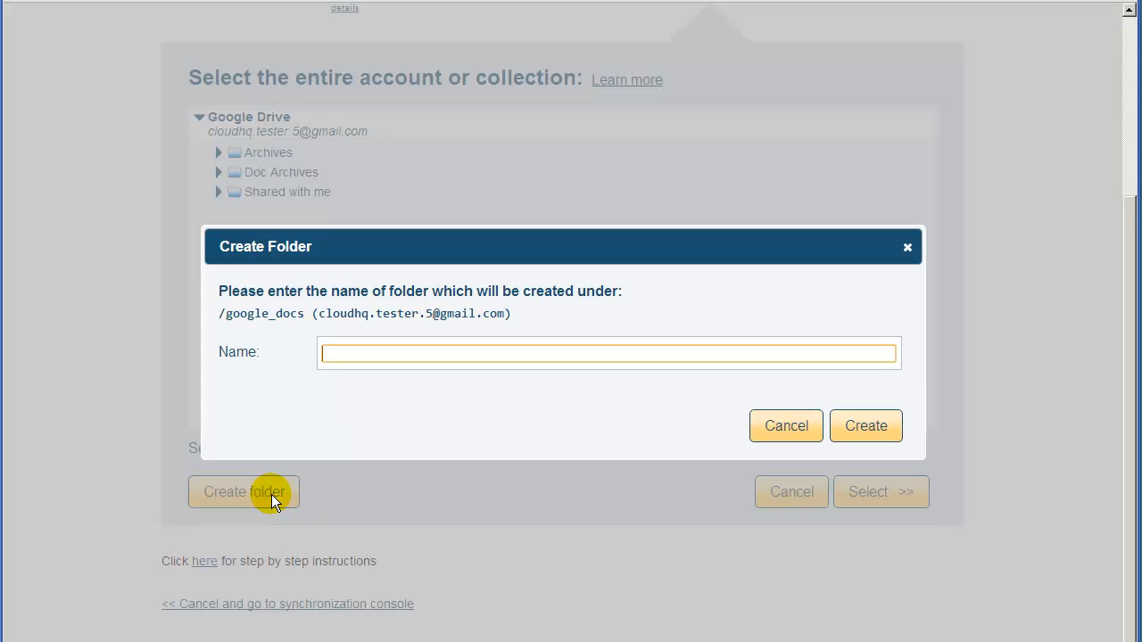
text(Evernote sync with Google Drive)
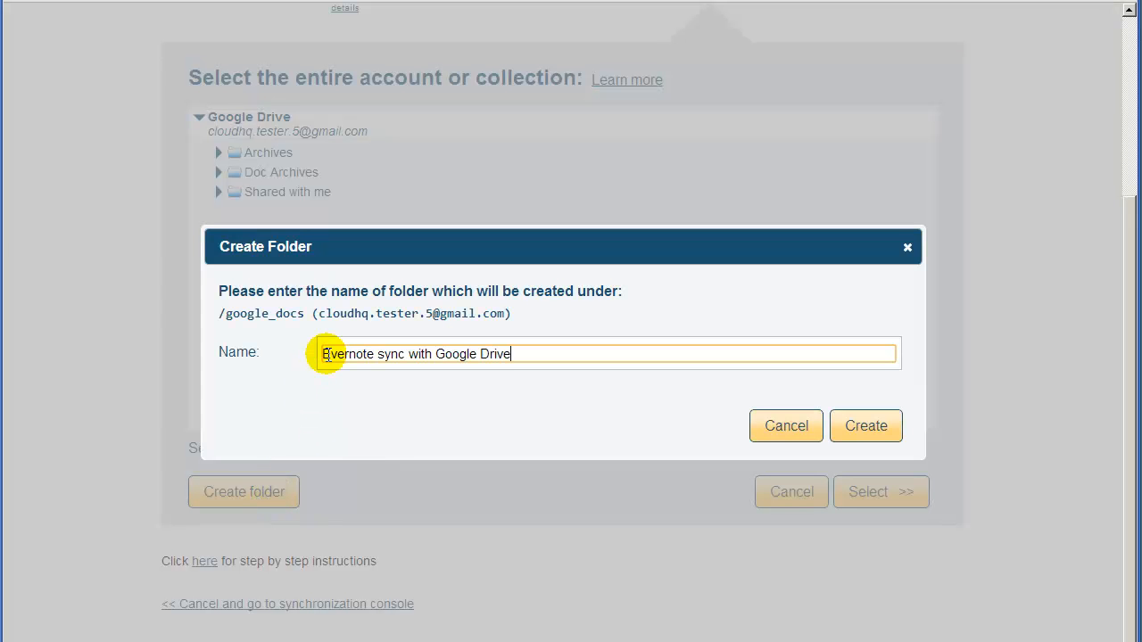
click(865, 425)
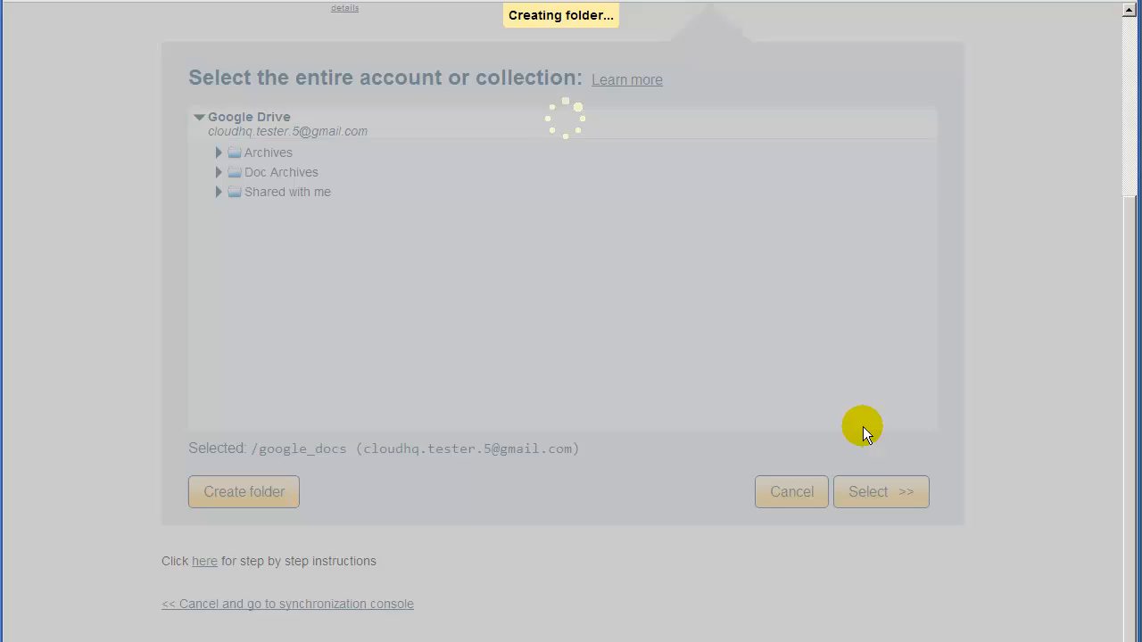
click(243, 493)
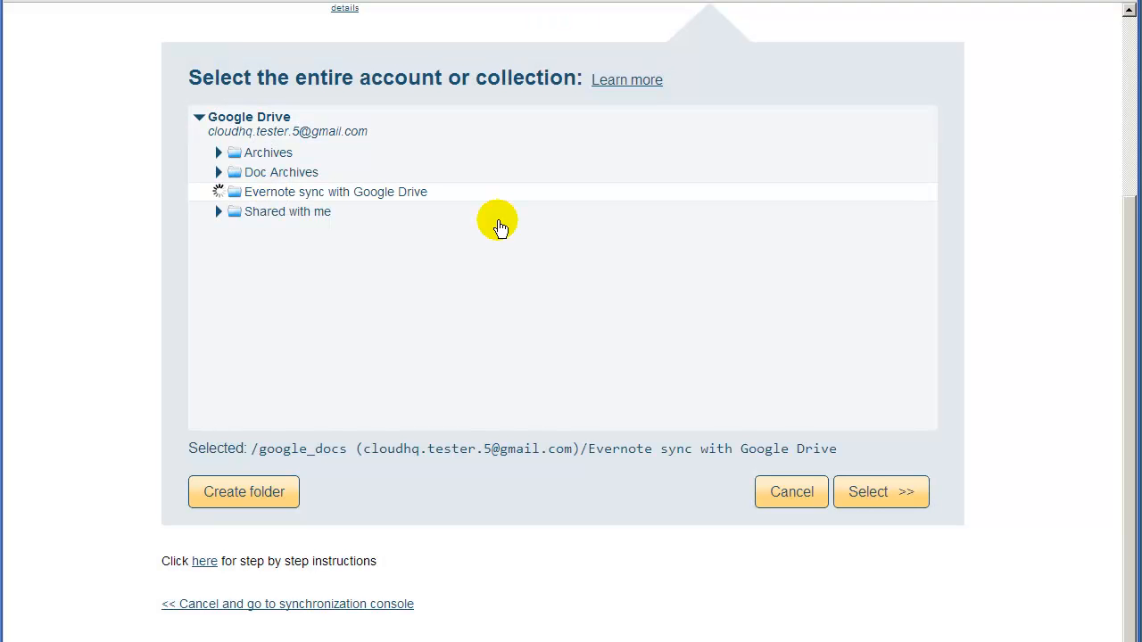
click(882, 493)
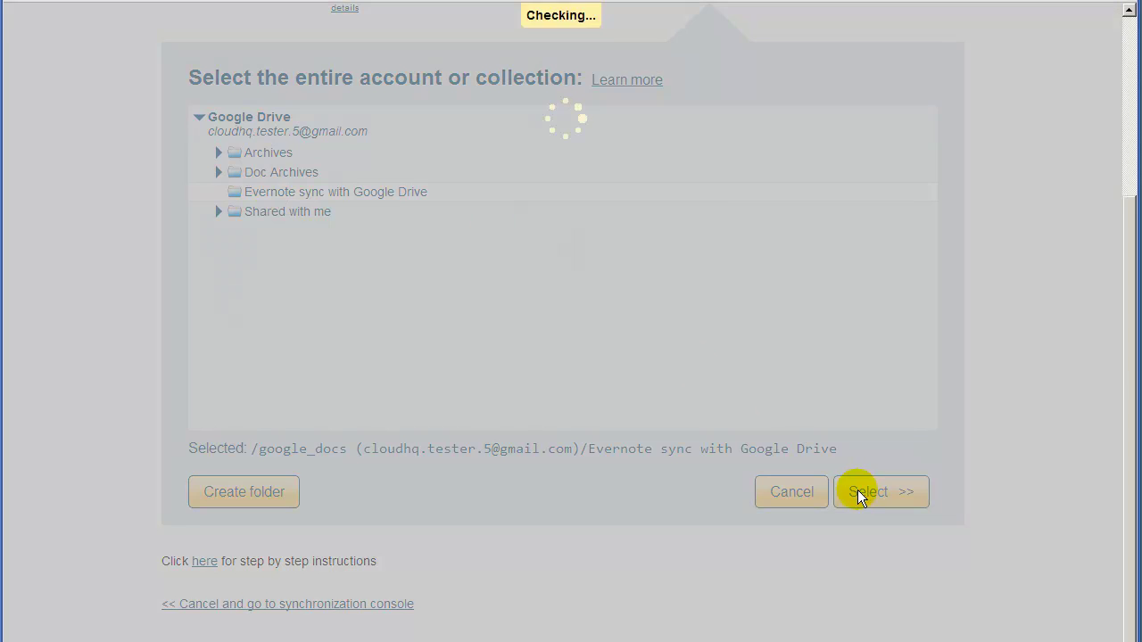
click(882, 493)
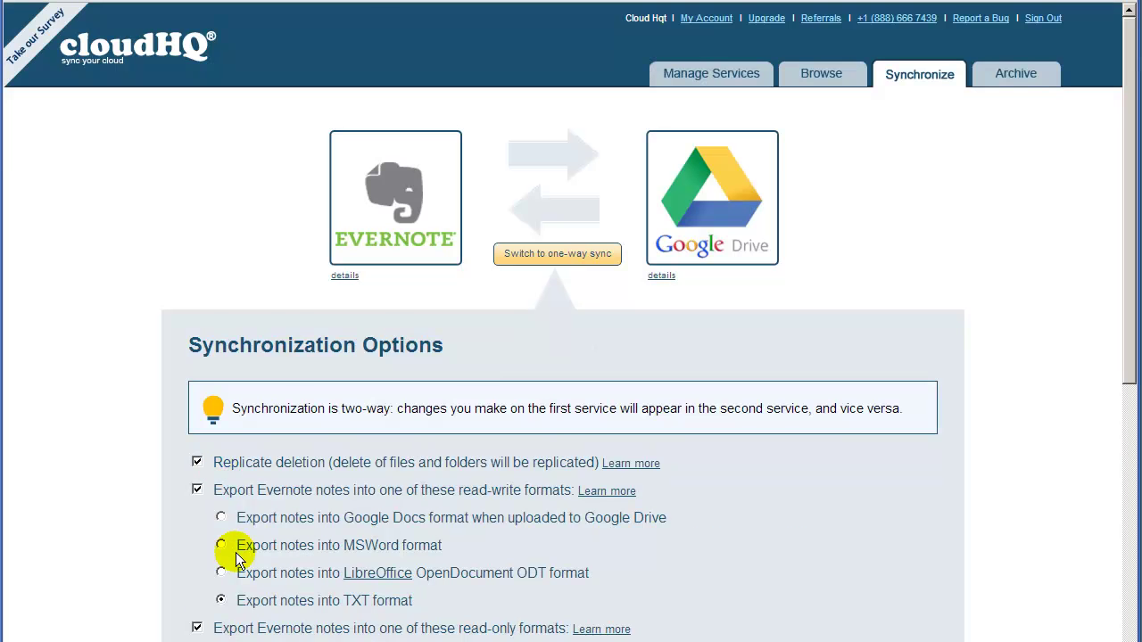
Choose Synchronize Continuously so the status page lists the Evernote–Google Drive pair
scroll(down, 3)
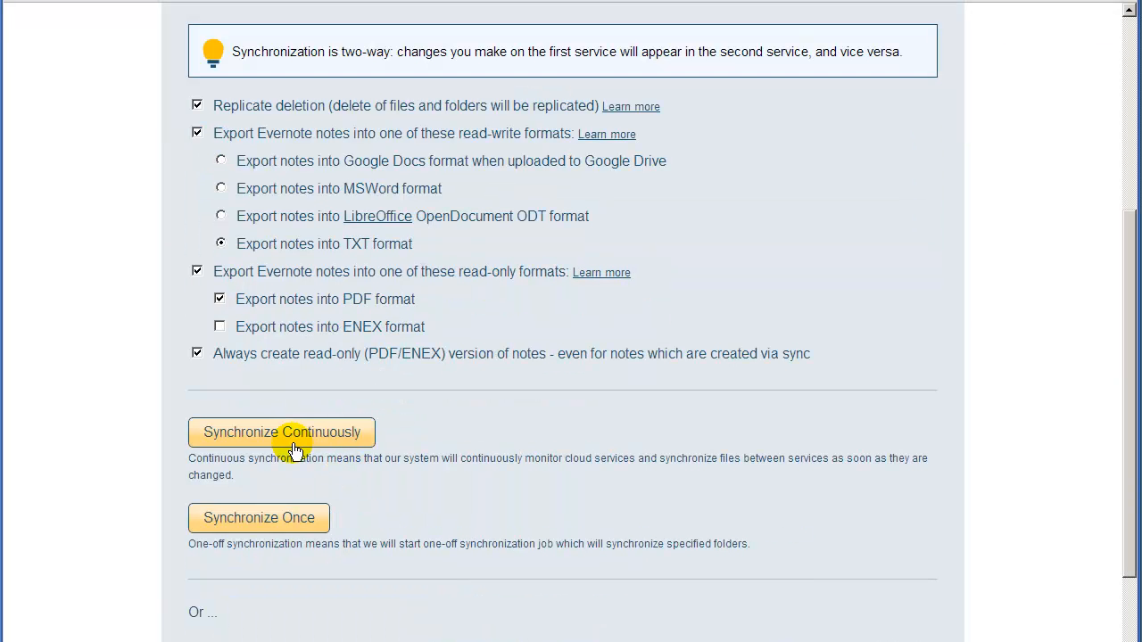
click(282, 431)
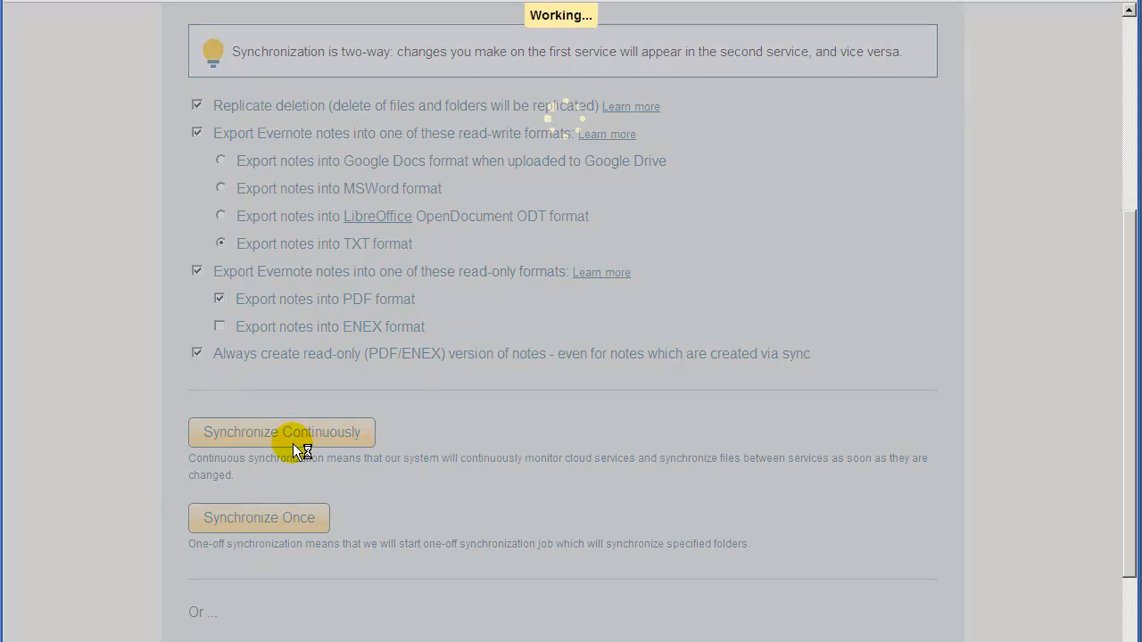
click(282, 431)
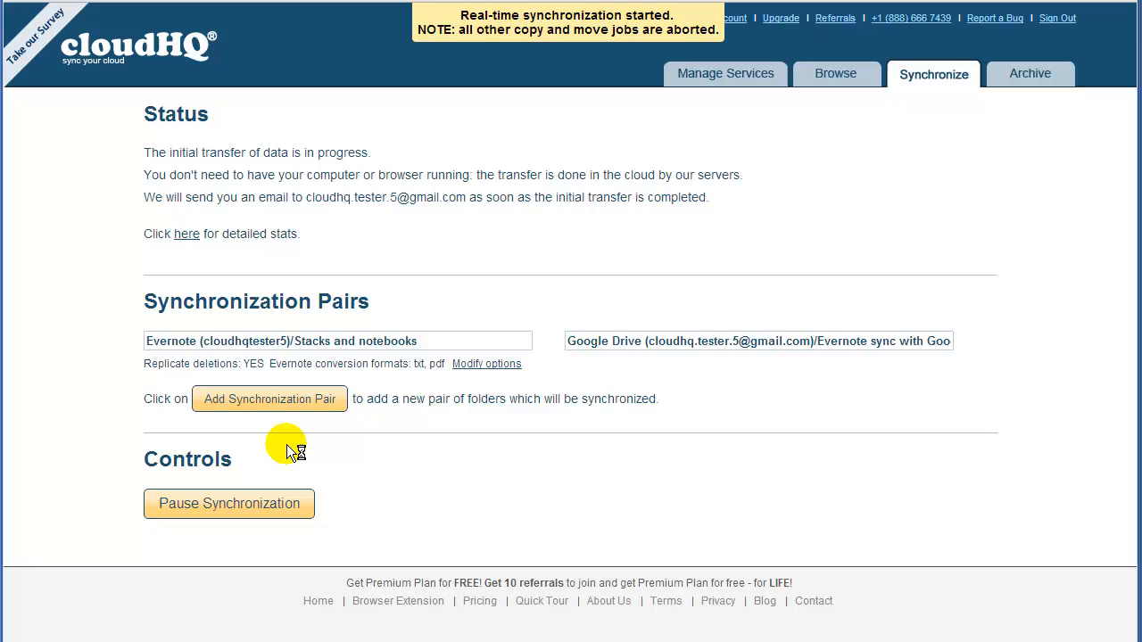